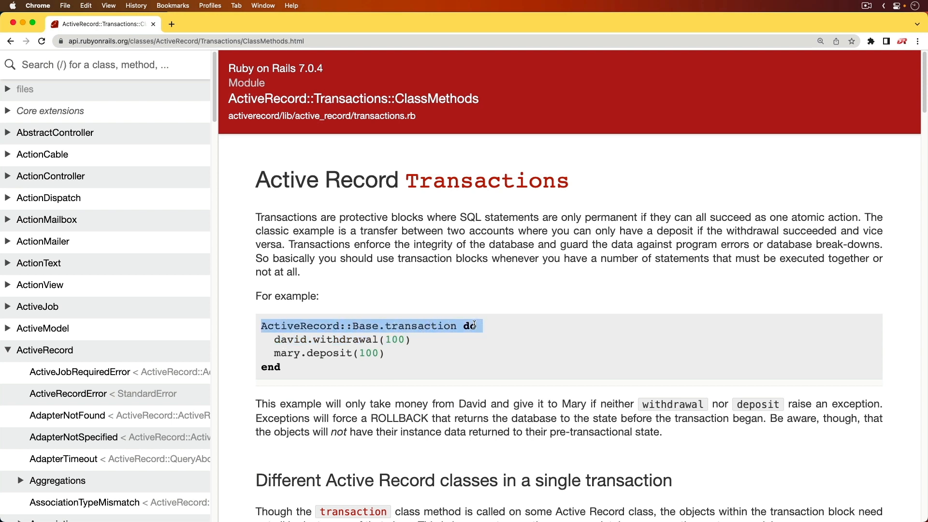
double_click(291, 339)
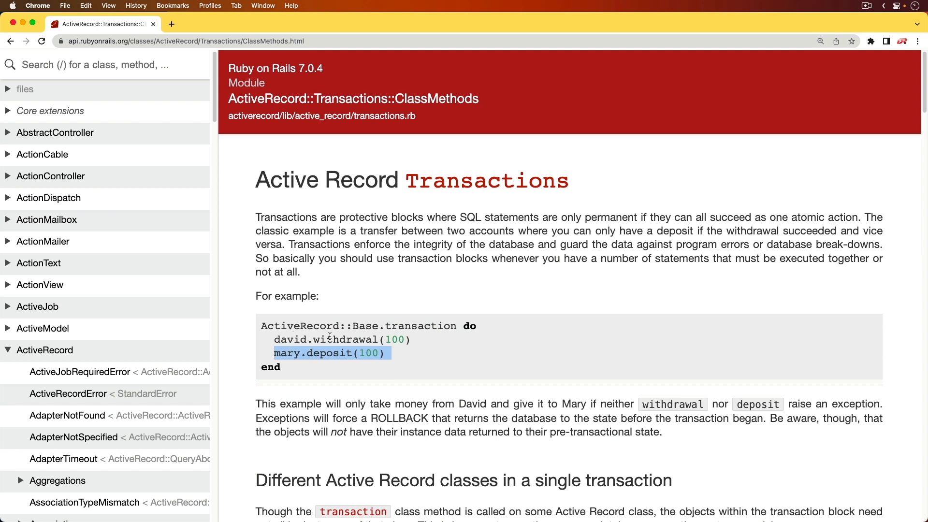
left_click(207, 12)
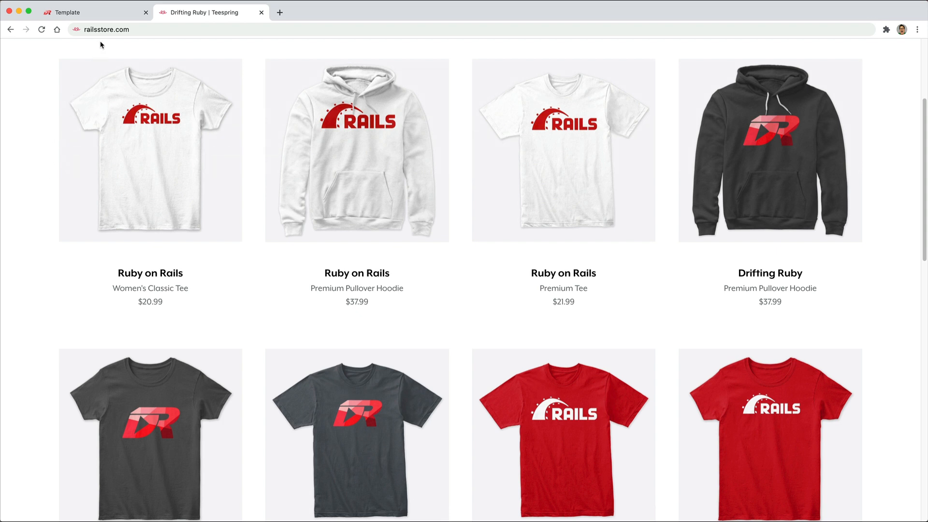
mouse_move(124, 42)
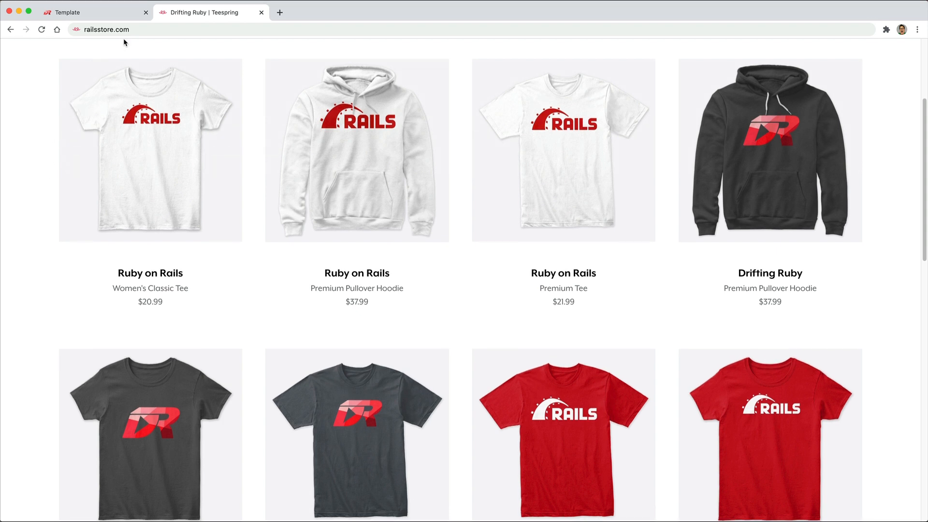
mouse_move(147, 113)
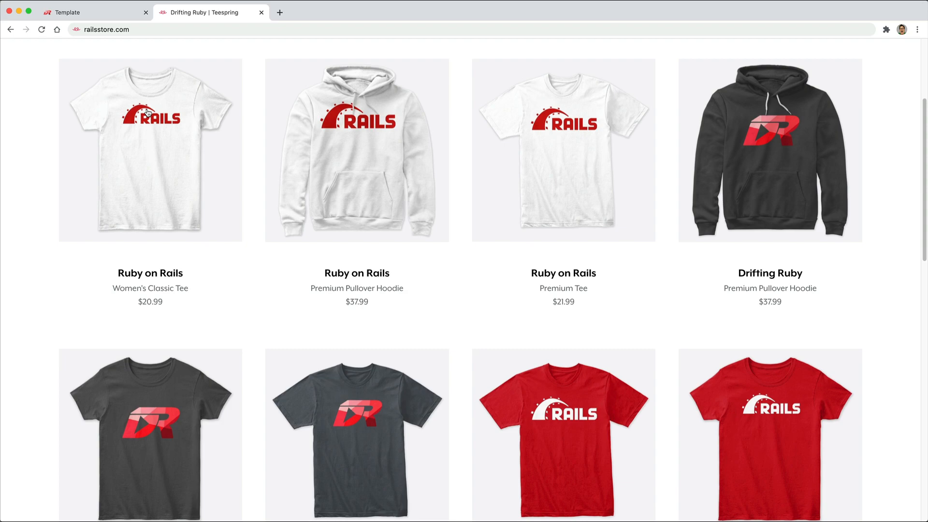